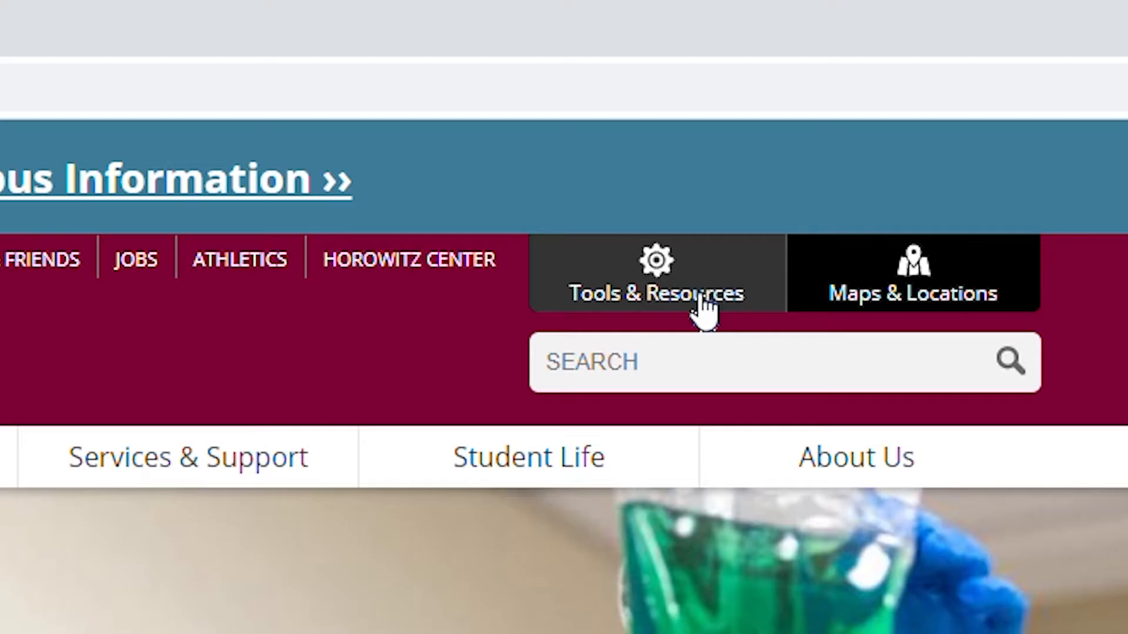
Reach the Canvas Login page from the college's Tools & Resources links.
{"action": "left_click", "coordinate": [654, 273]}
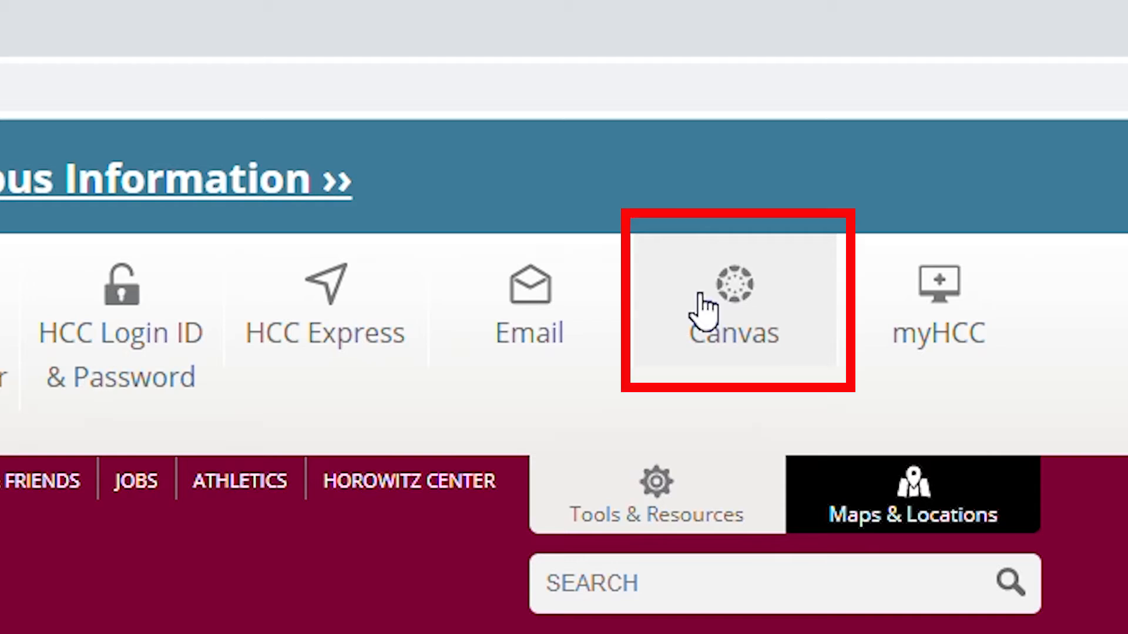
{"action": "mouse_move", "coordinate": [791, 298]}
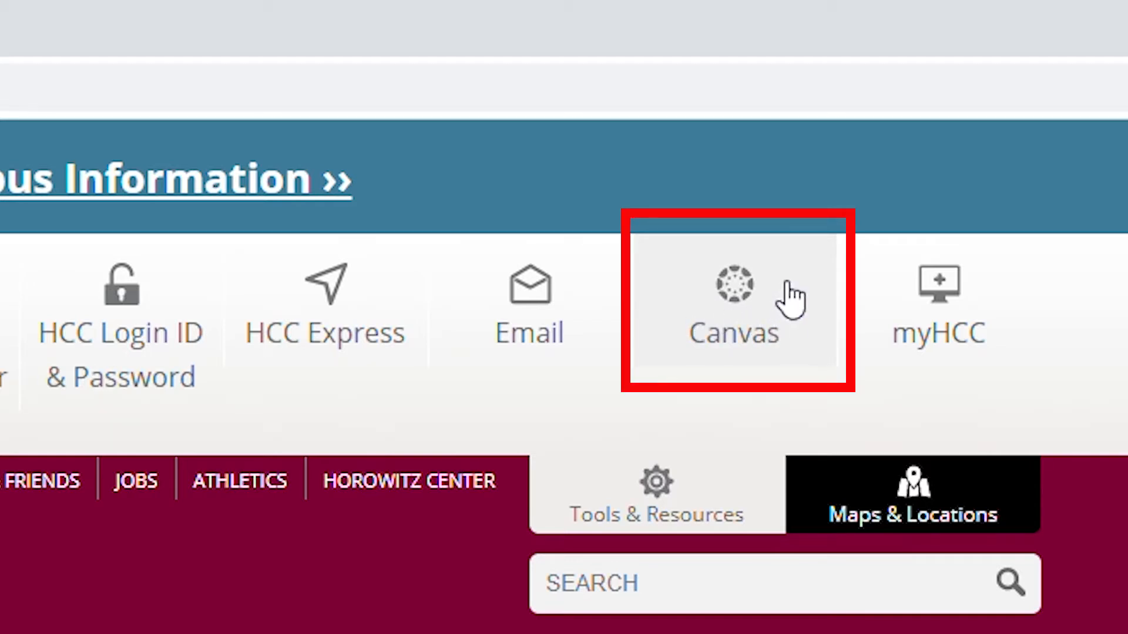
{"action": "left_click", "coordinate": [733, 302]}
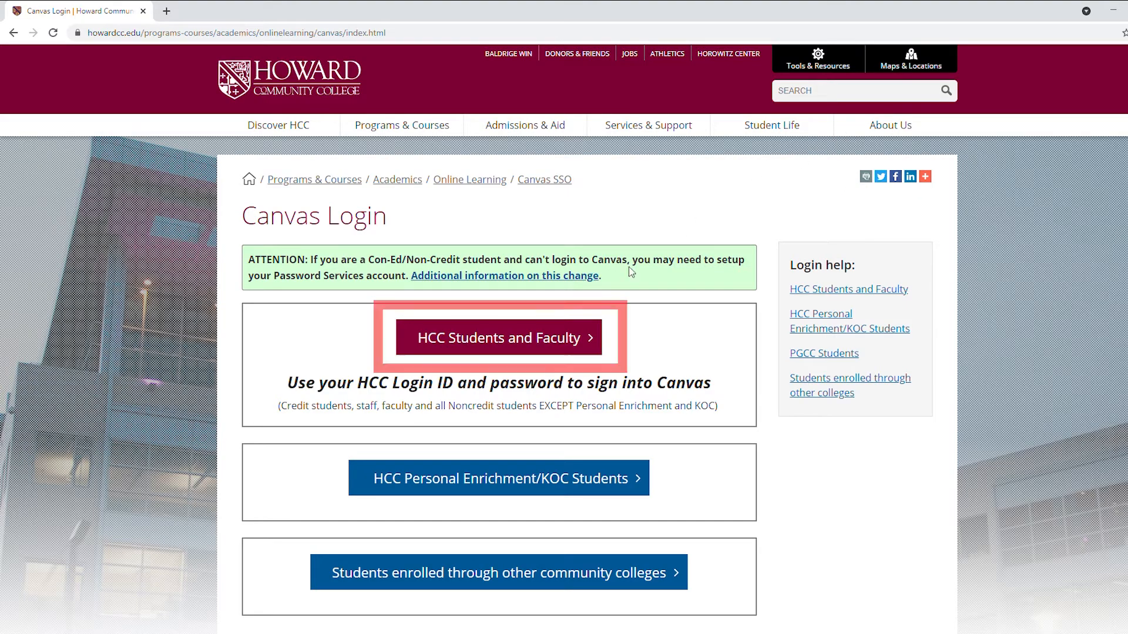
{"action": "mouse_move", "coordinate": [525, 338]}
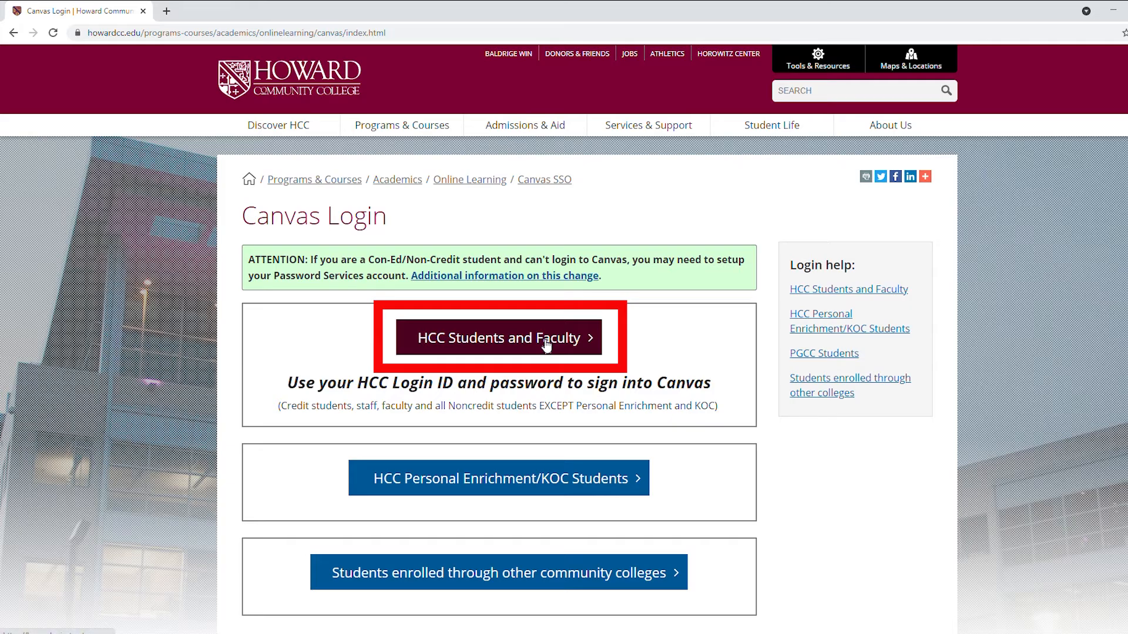
Sign in as an HCC student with login ID 'sstudent1234' and the password.
{"action": "left_click", "coordinate": [497, 337]}
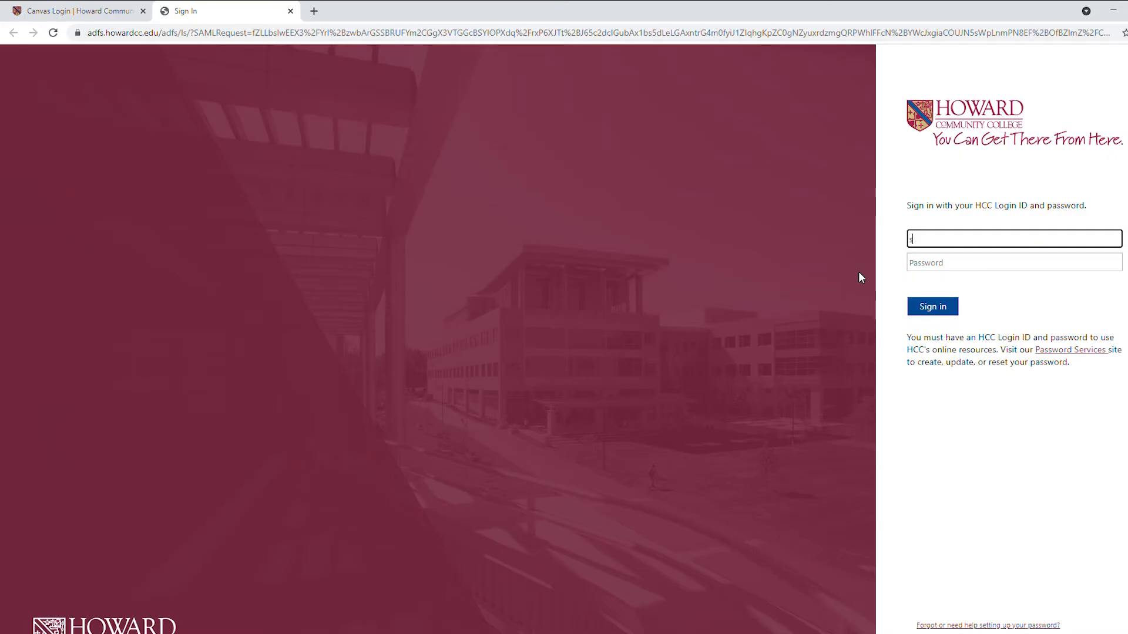
{"action": "type", "text": "sstudent"}
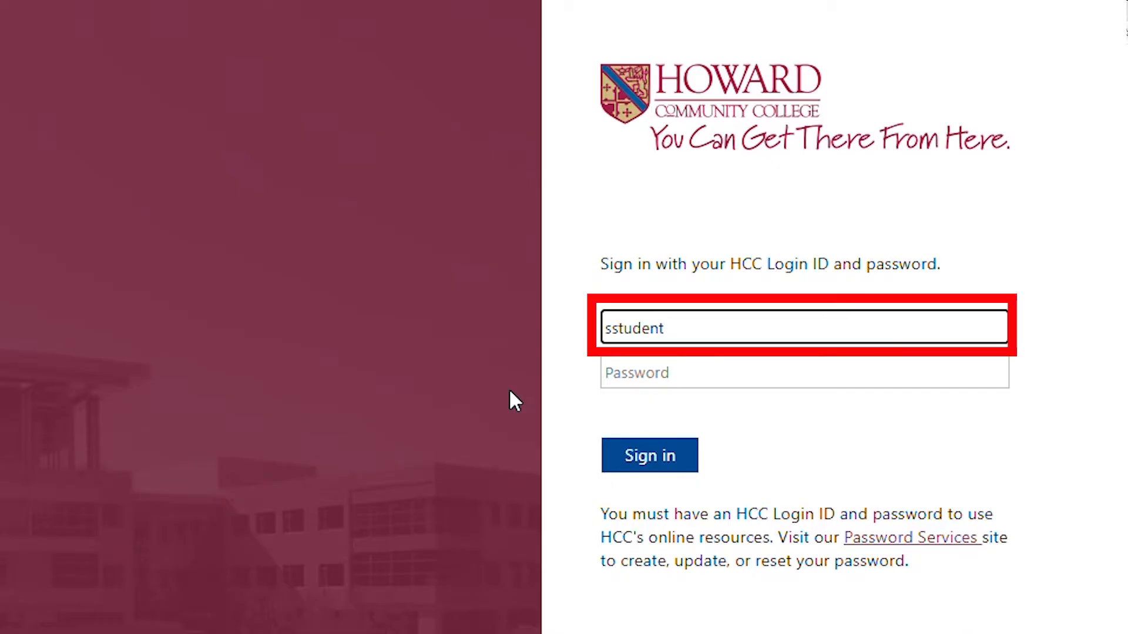
{"action": "type", "text": "1234"}
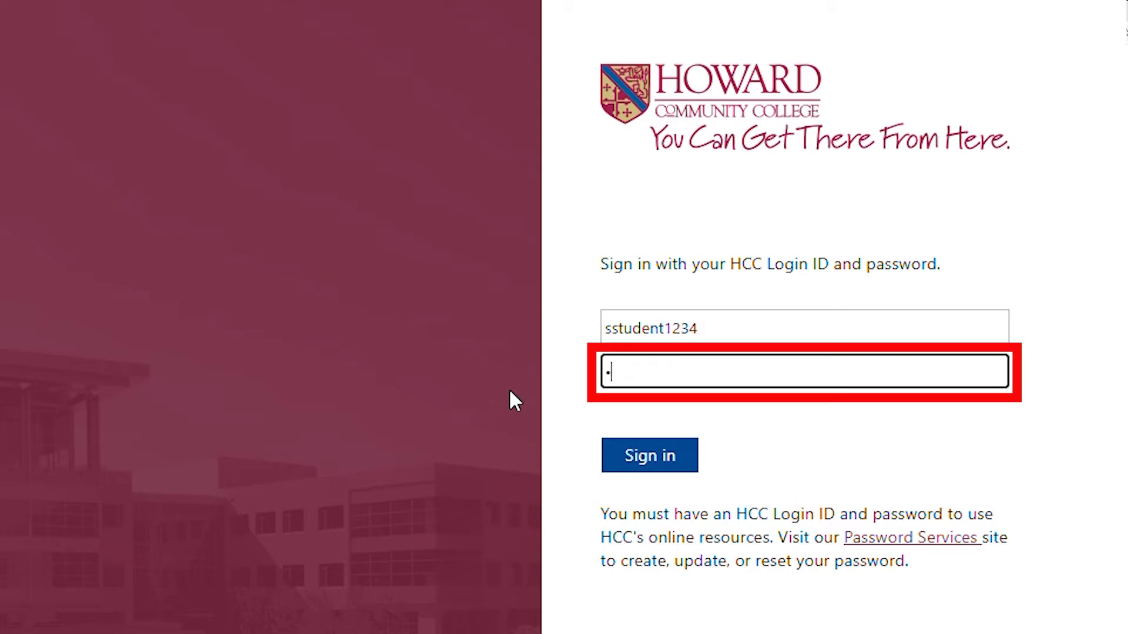
{"action": "type", "text": "password"}
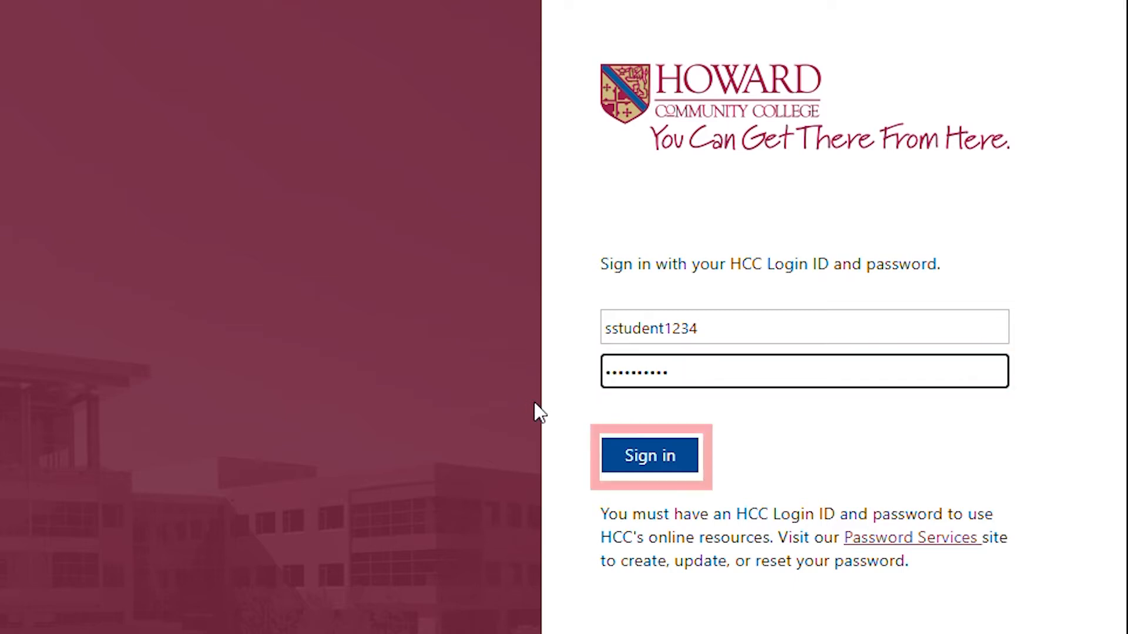
{"action": "left_click", "coordinate": [648, 456]}
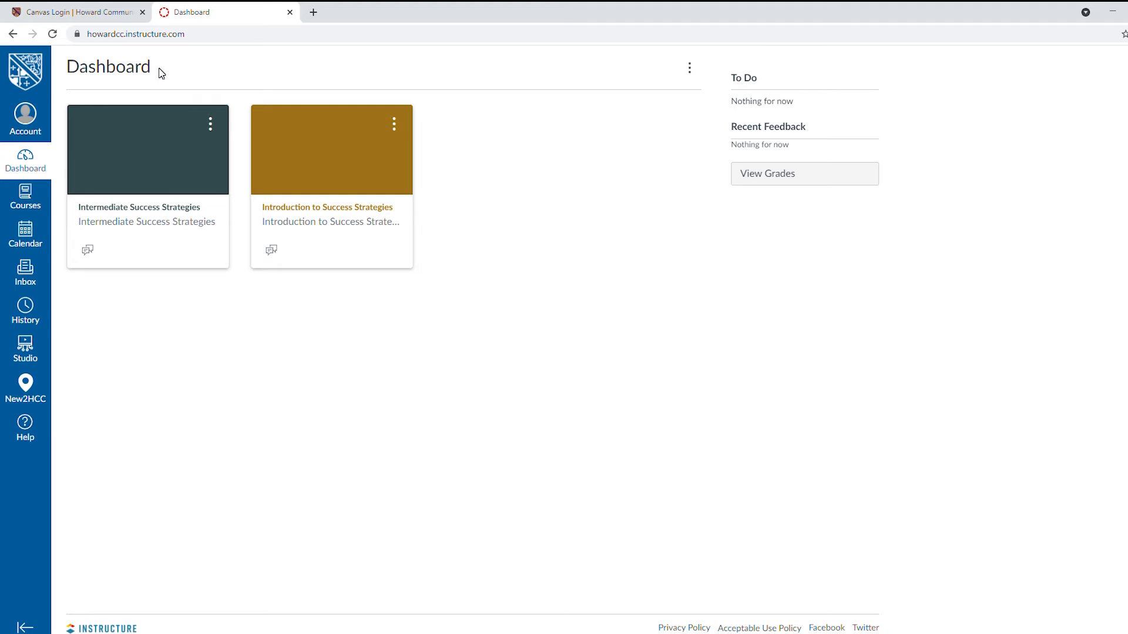
{"action": "mouse_move", "coordinate": [157, 77]}
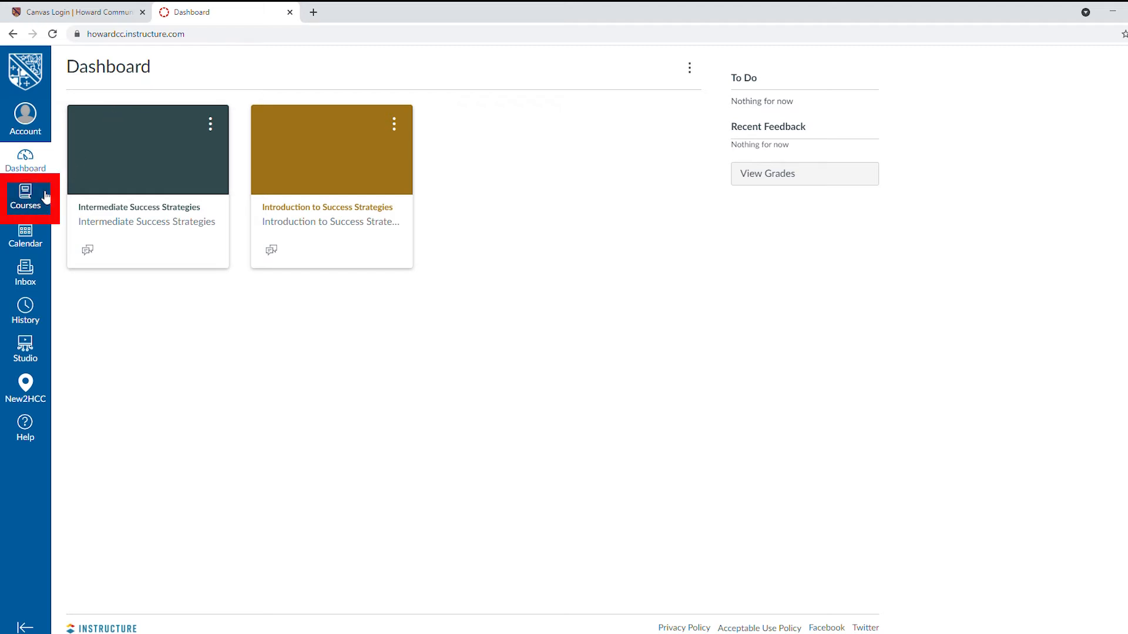
Show the Courses panel listing both success-strategies courses.
{"action": "left_click", "coordinate": [25, 198]}
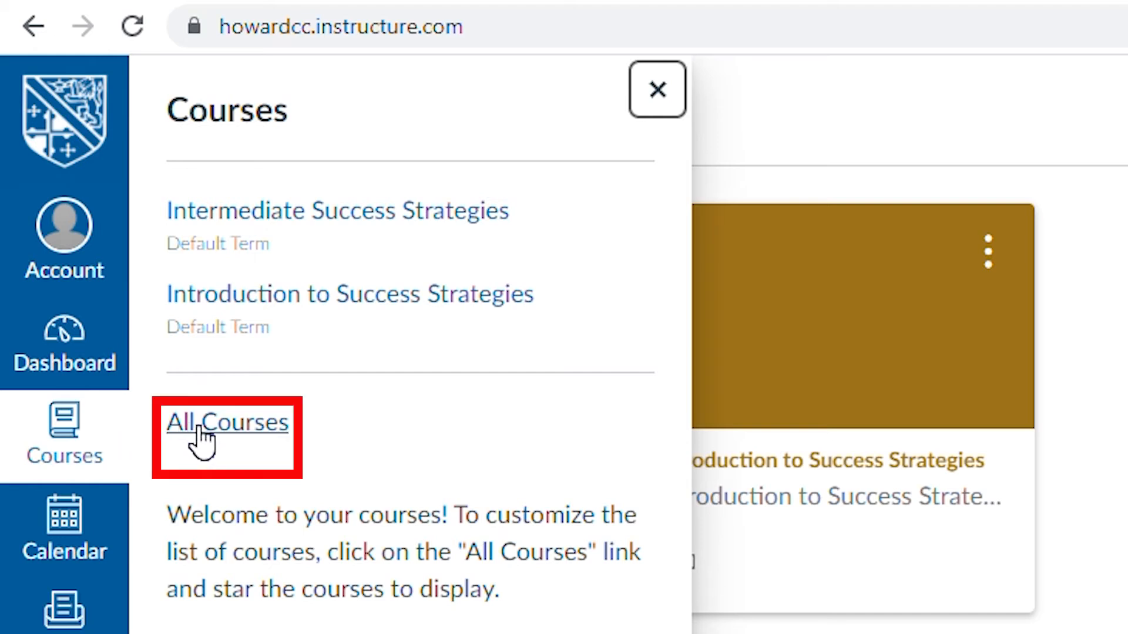
Star Advanced Success Strategies in All Courses and return to the Dashboard.
{"action": "left_click", "coordinate": [227, 422]}
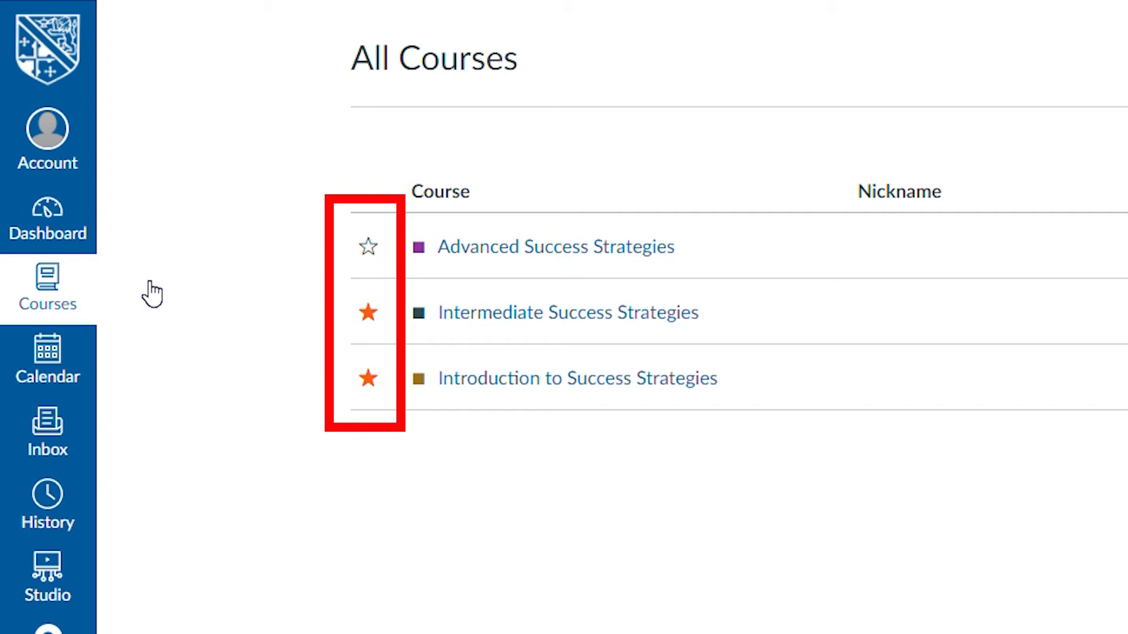
{"action": "mouse_move", "coordinate": [368, 246]}
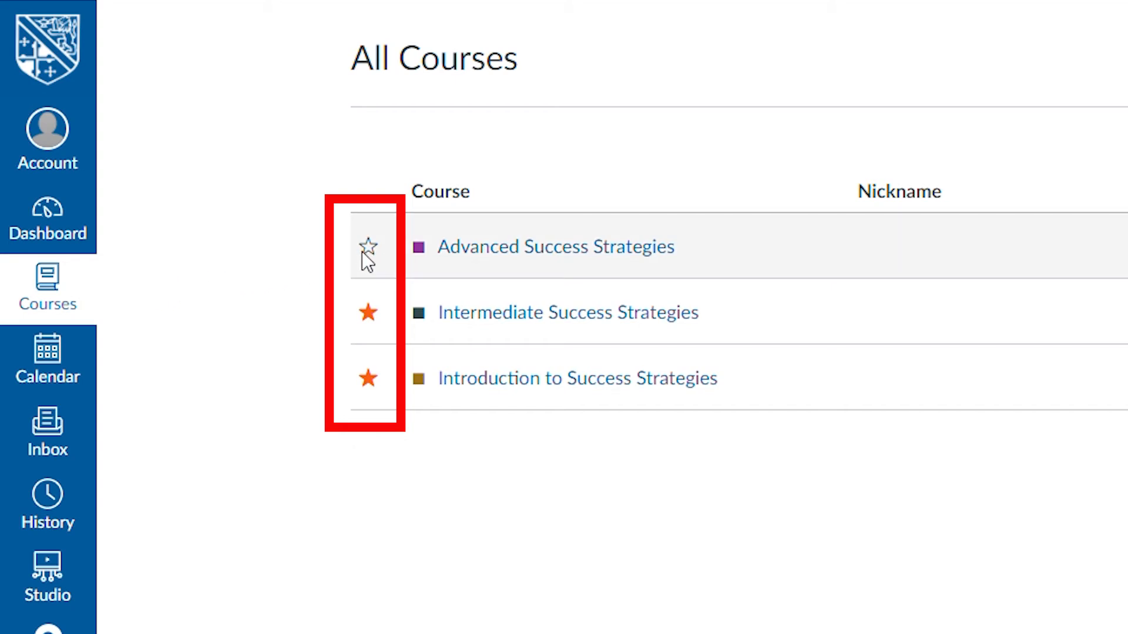
{"action": "left_click", "coordinate": [368, 246]}
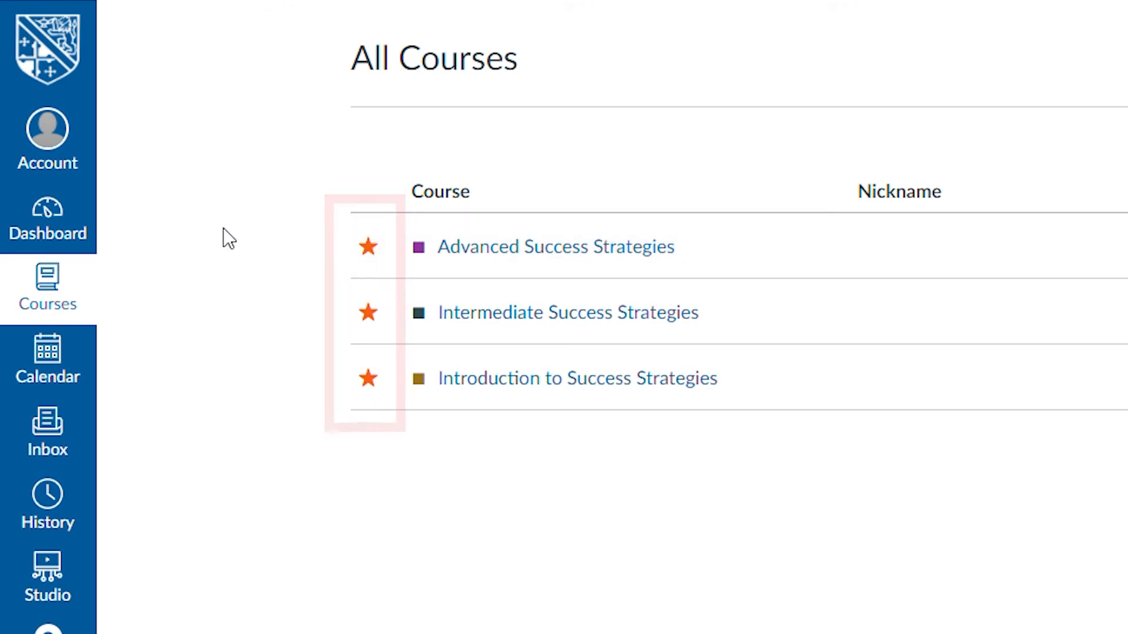
{"action": "left_click", "coordinate": [48, 221]}
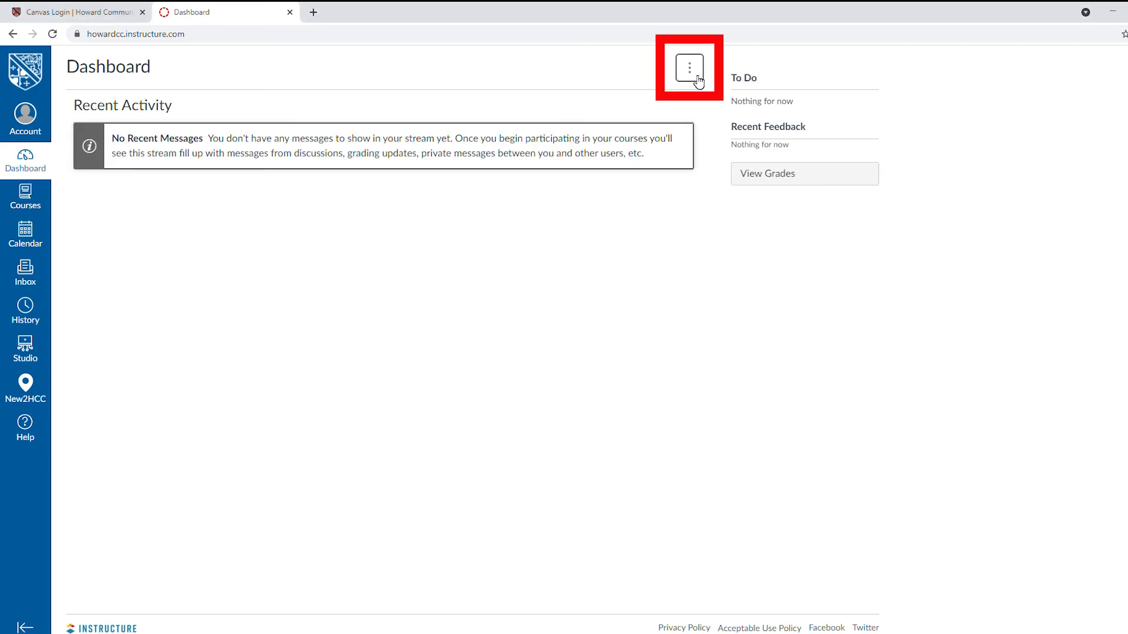
Switch the dashboard to Card View showing all three success-strategies courses.
{"action": "left_click", "coordinate": [688, 68]}
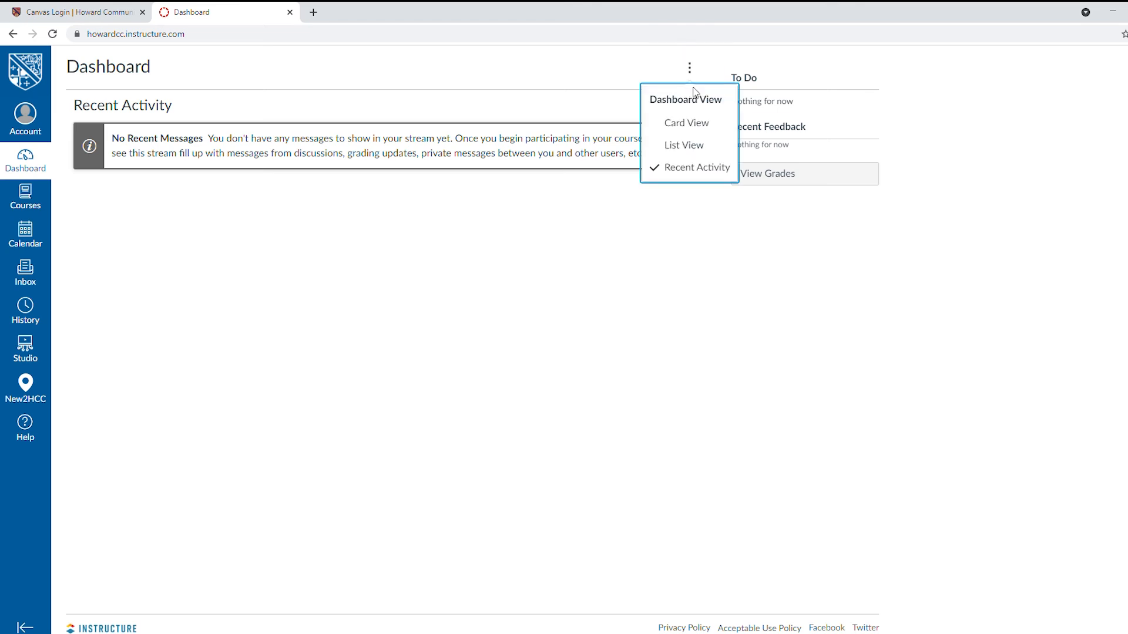
{"action": "mouse_move", "coordinate": [686, 123]}
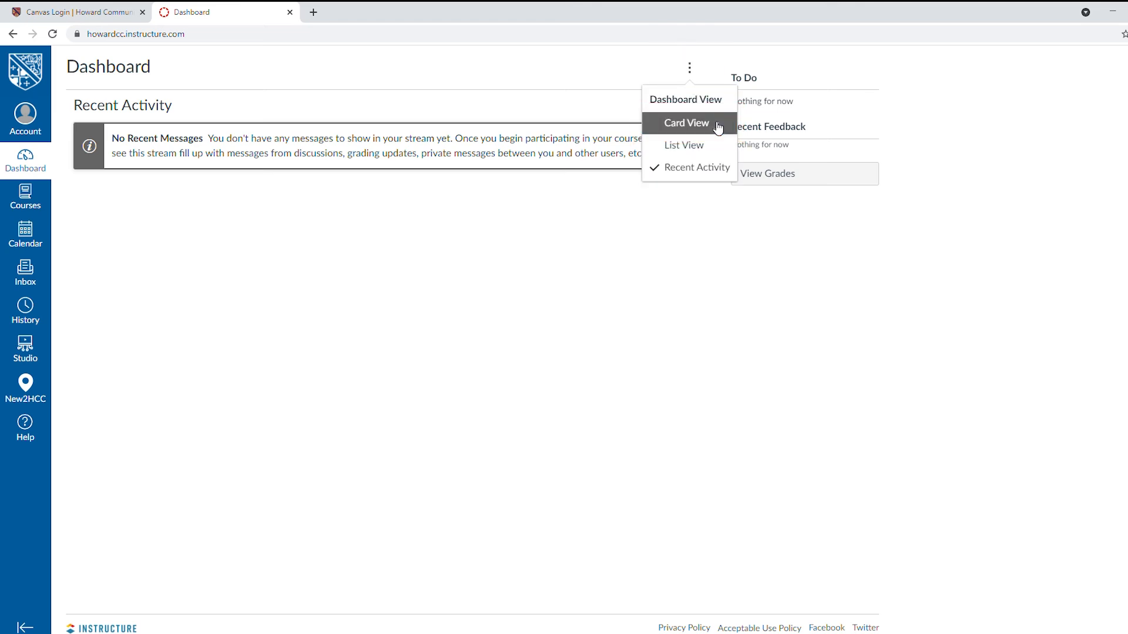
{"action": "left_click", "coordinate": [686, 123]}
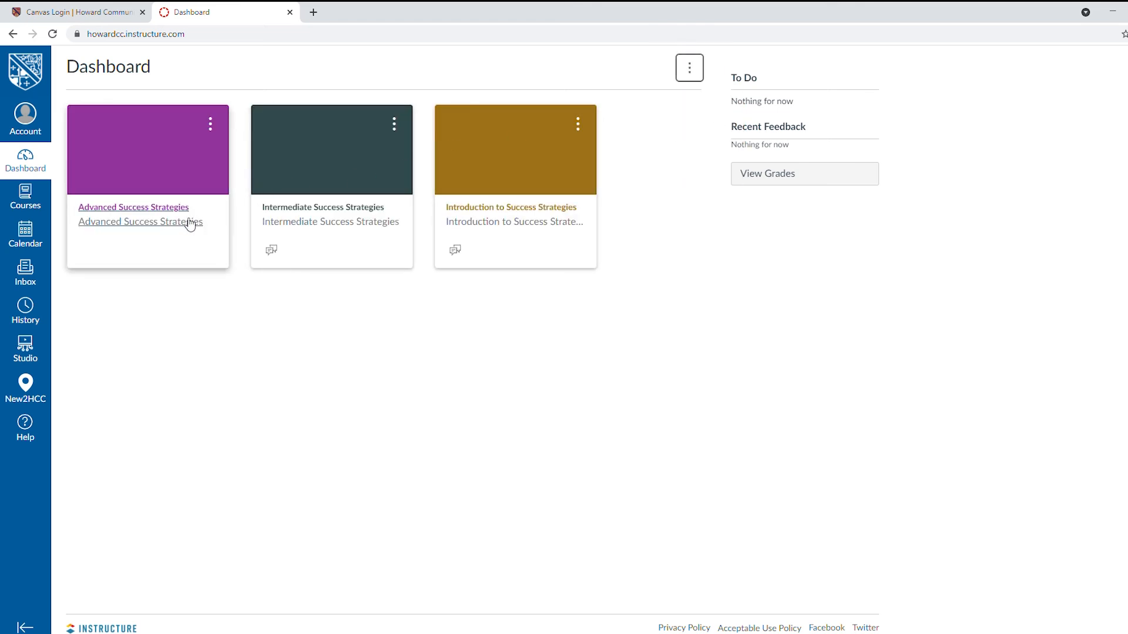
Open the Advanced Success Strategies card and its 'Welcome to Advanced Success Strategies!' page.
{"action": "left_click", "coordinate": [133, 208]}
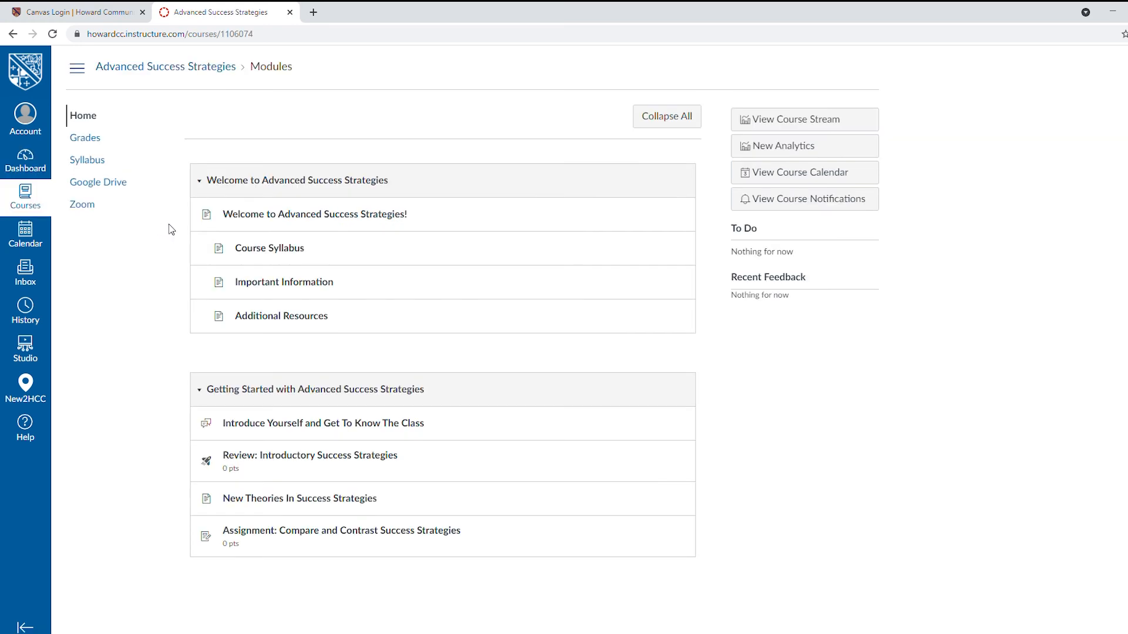
{"action": "left_click", "coordinate": [314, 214]}
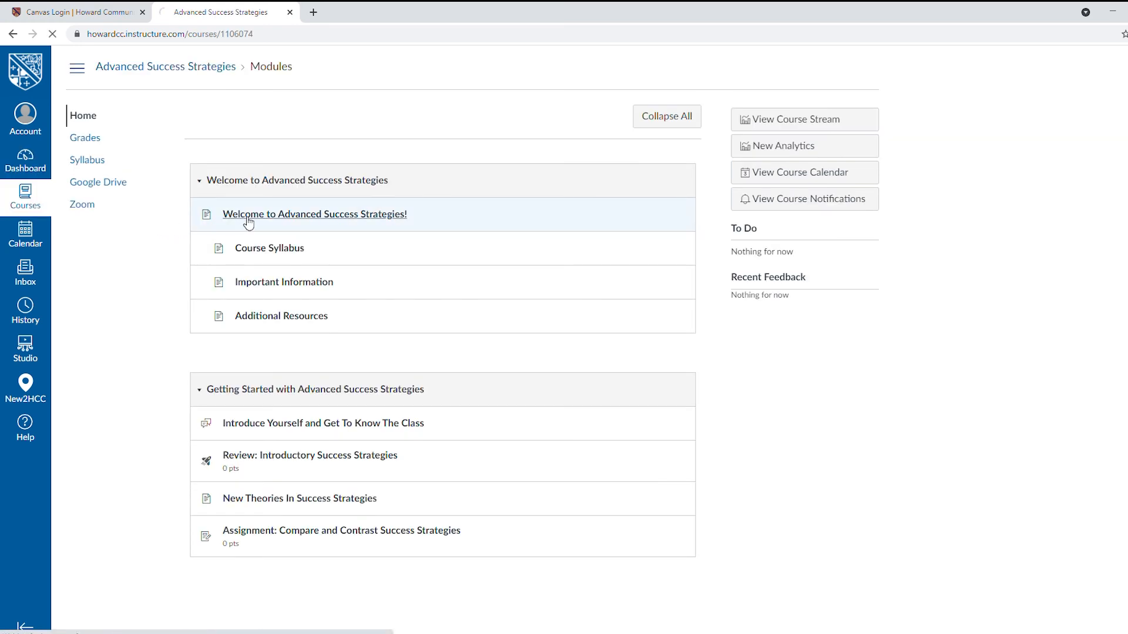
{"action": "left_click", "coordinate": [314, 214]}
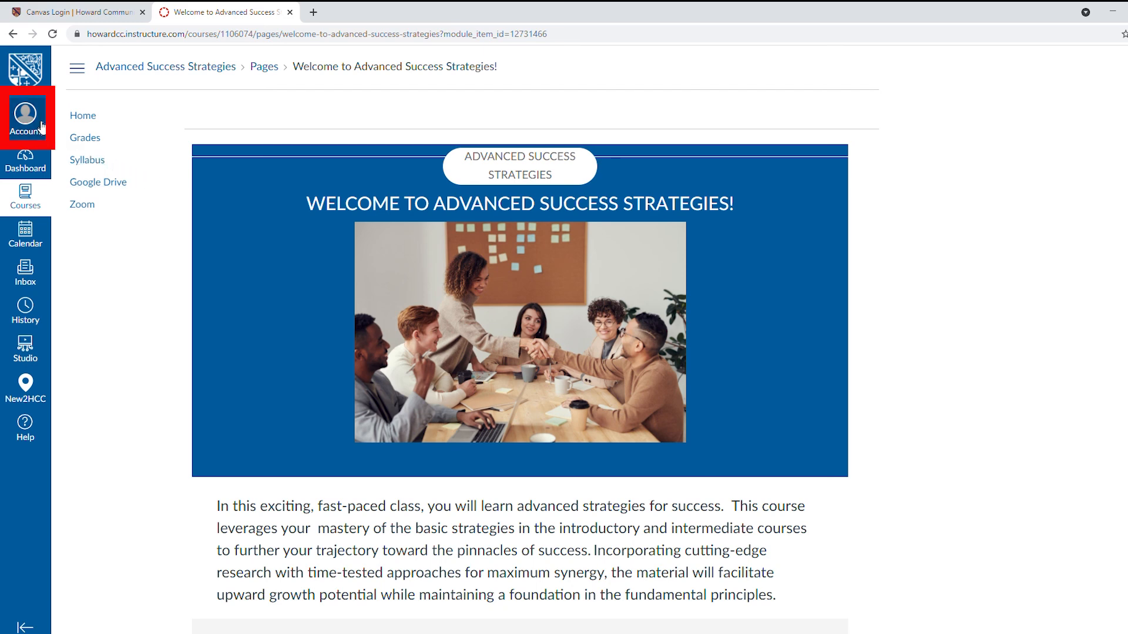
Log out of Canvas through the Account panel.
{"action": "left_click", "coordinate": [25, 117]}
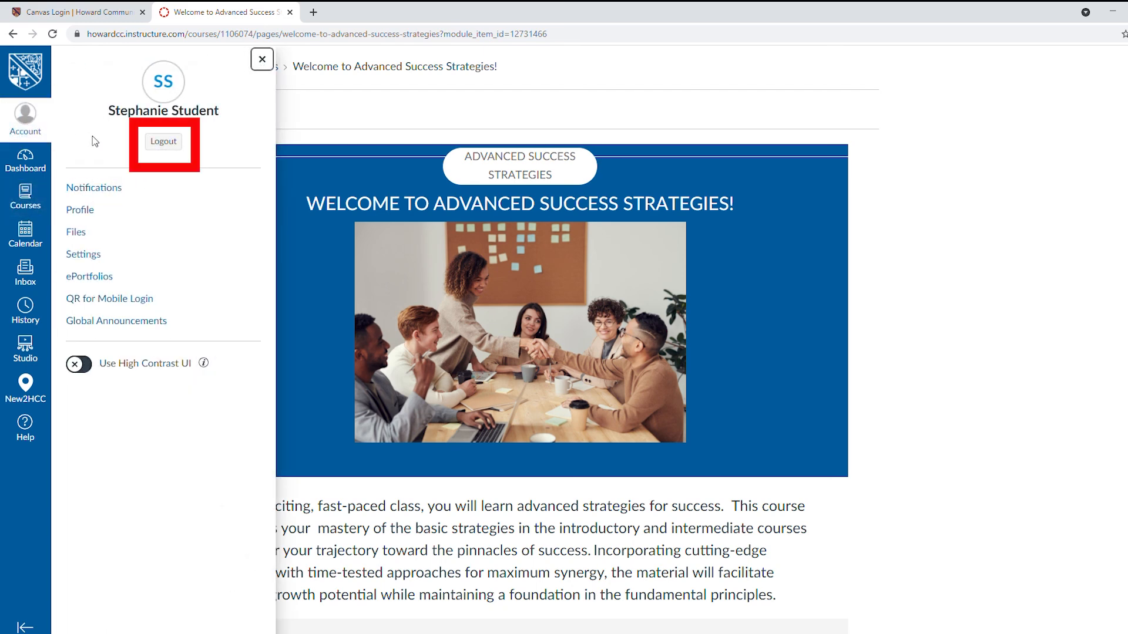
{"action": "left_click", "coordinate": [163, 141]}
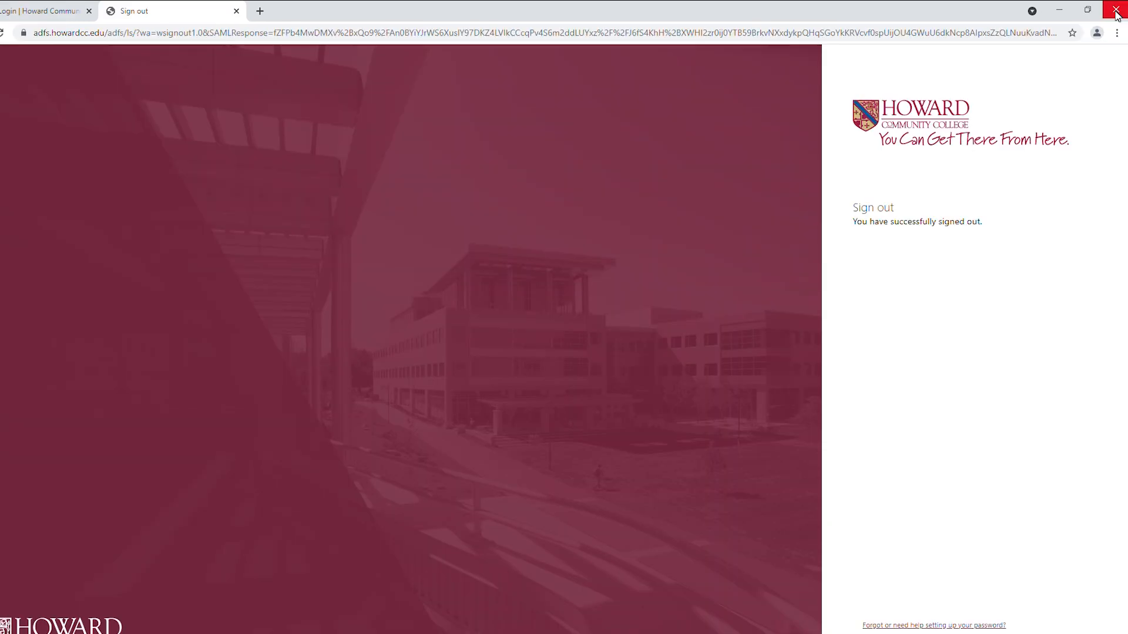